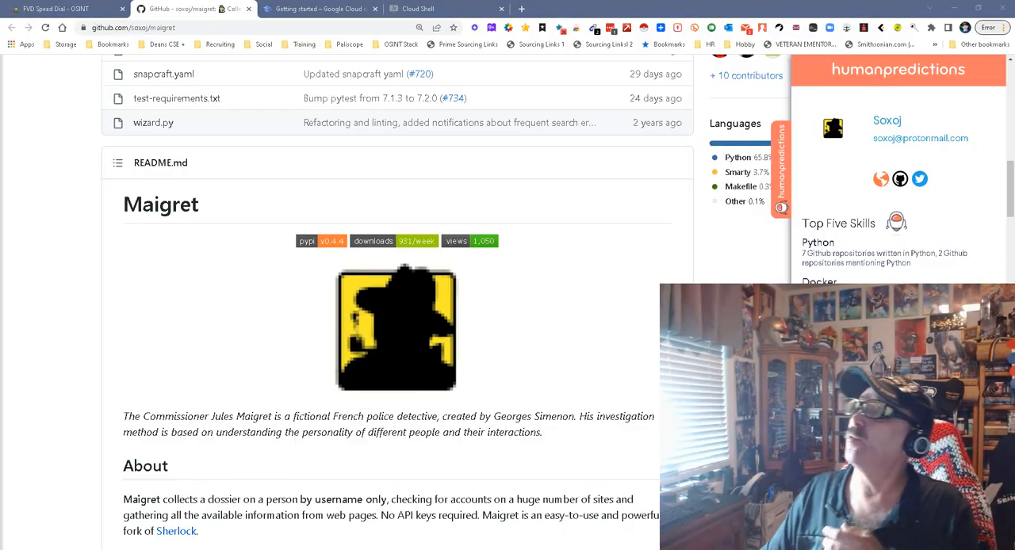
Read down the Maigret README to its Docker install and usage section, then move to Cloud Shell.
click(781, 207)
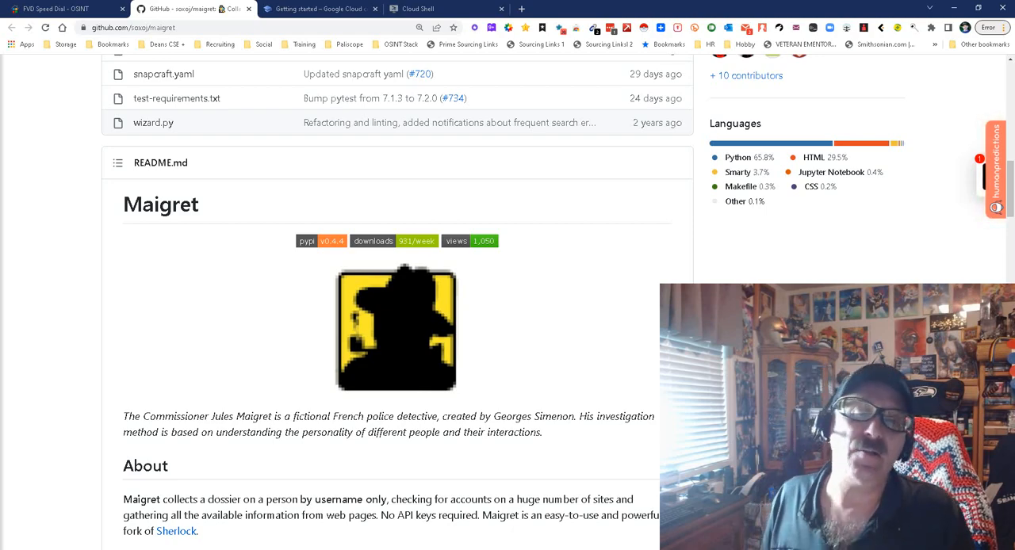
scroll(down, 3)
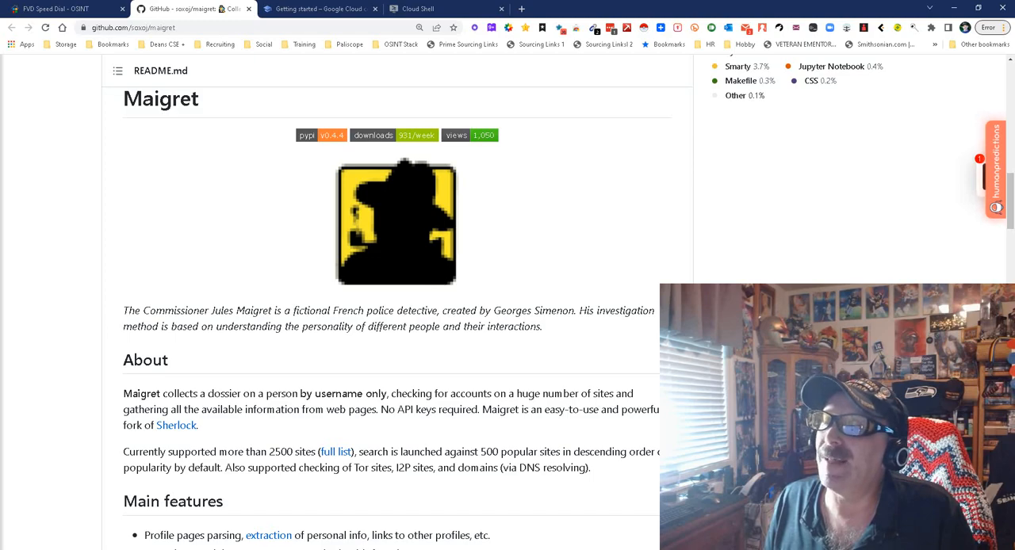
scroll(down, 3)
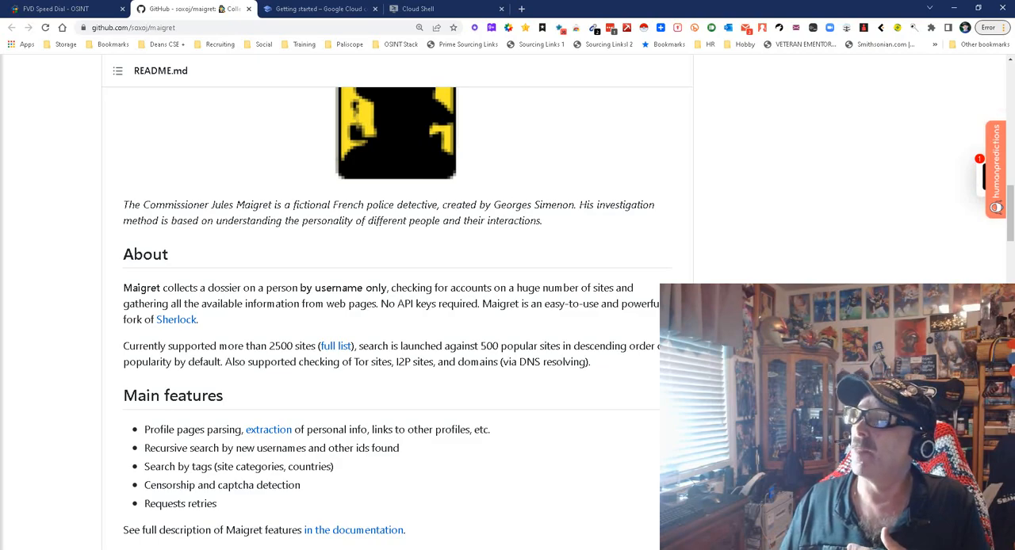
scroll(down, 3)
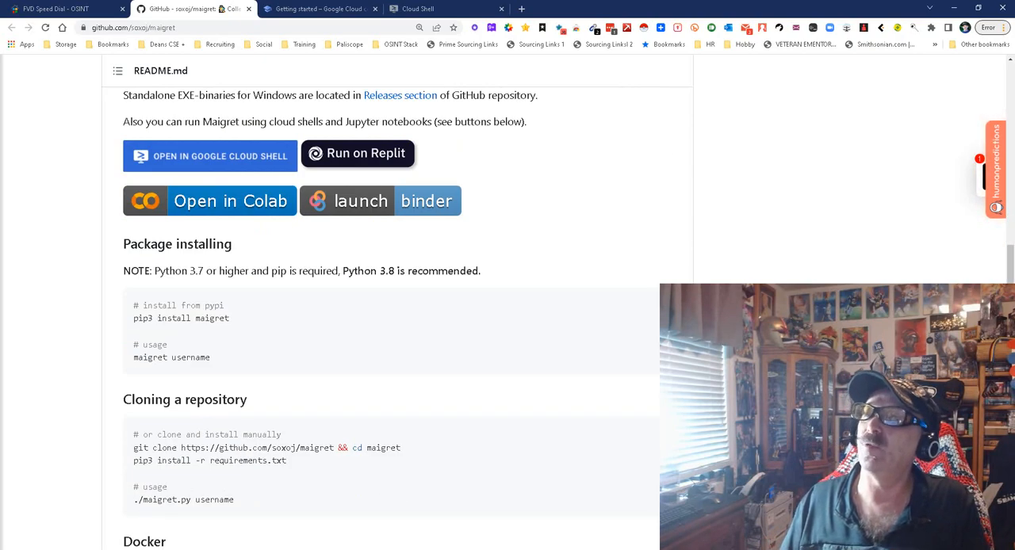
scroll(down, 3)
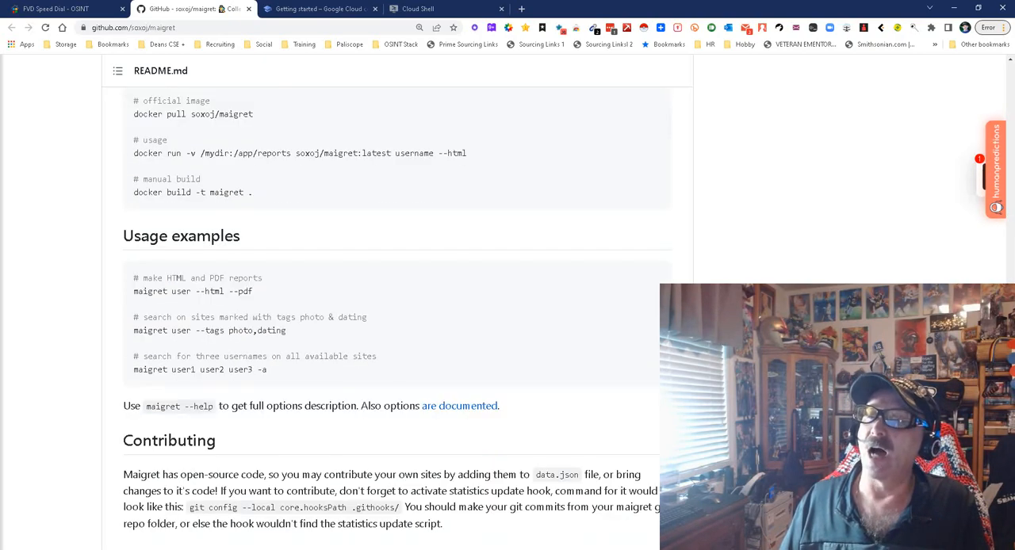
scroll(up, 3)
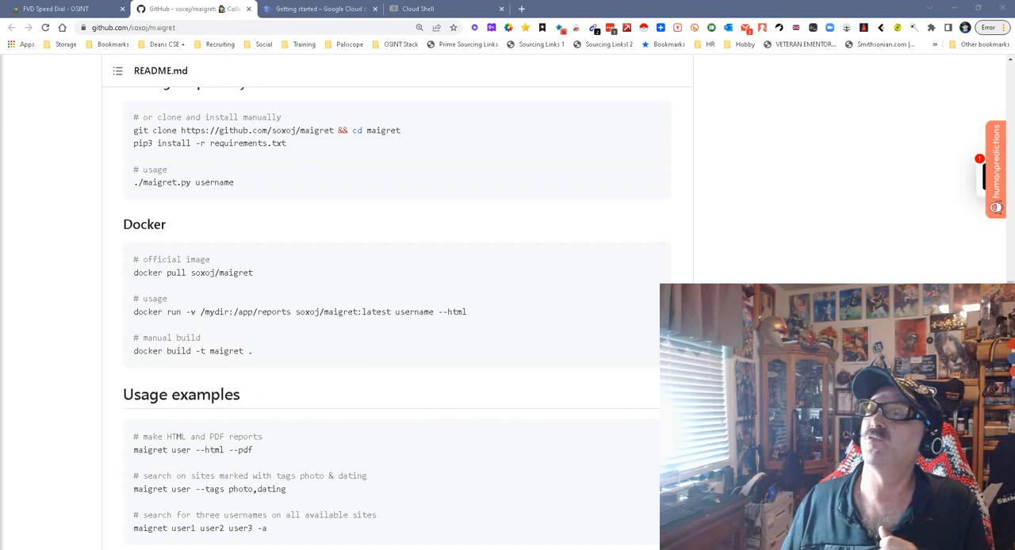
click(448, 10)
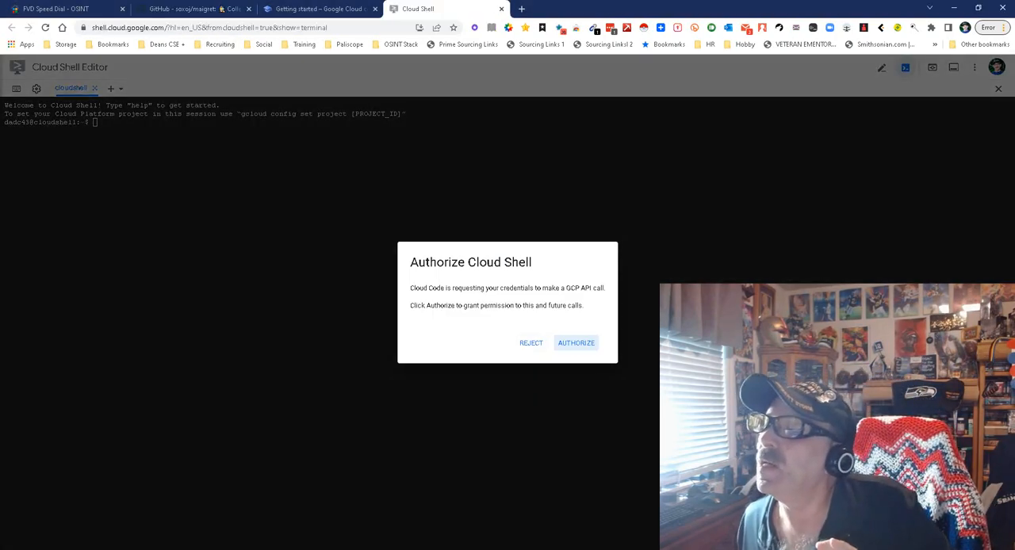
Authorize Cloud Shell and begin the docker pull command, checking the image name in the README.
click(576, 343)
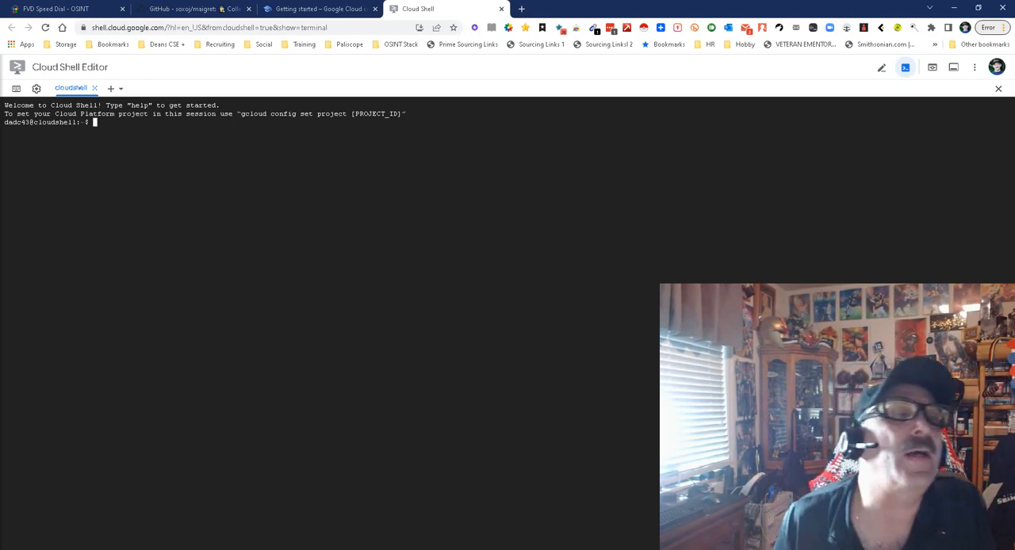
text(docker)
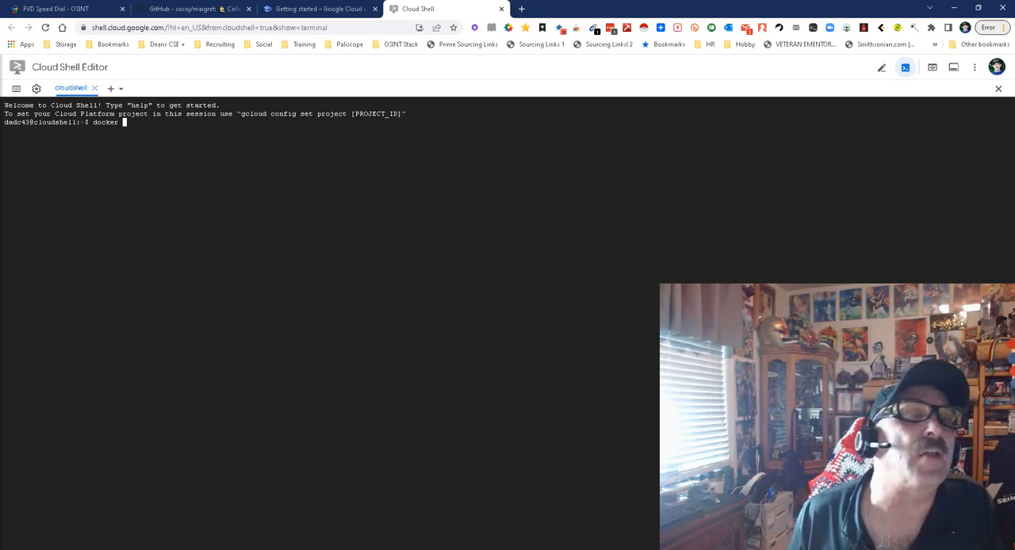
text(pull)
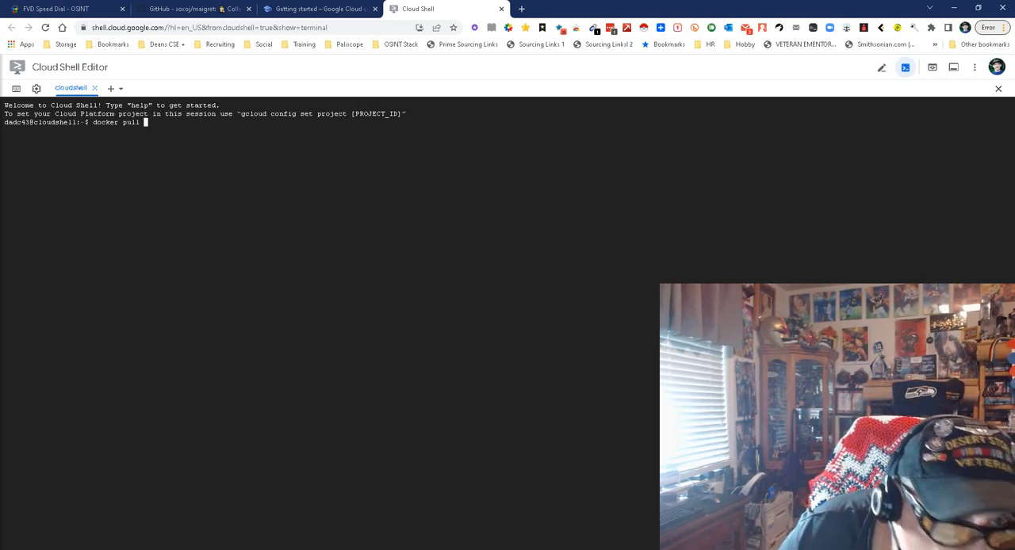
click(190, 9)
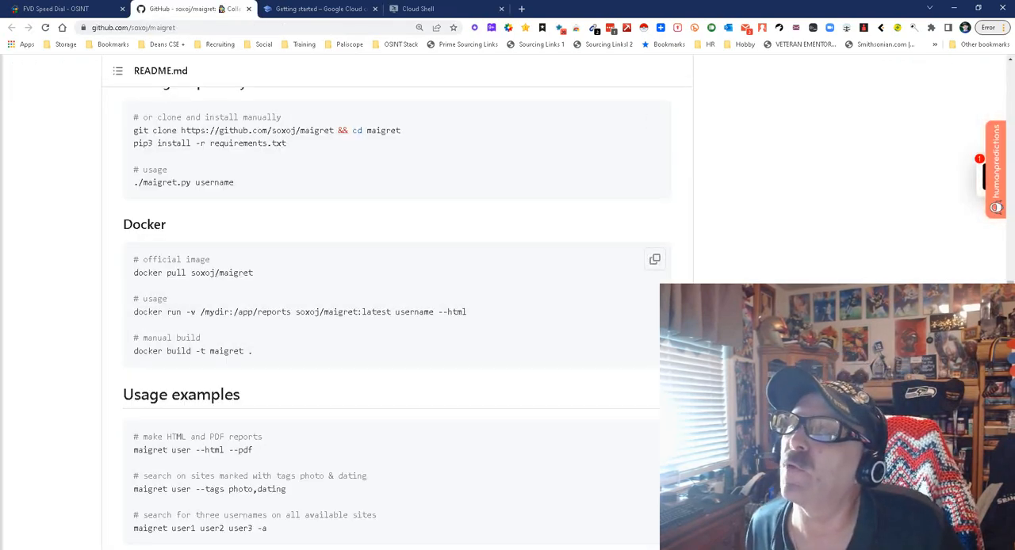
double_click(194, 272)
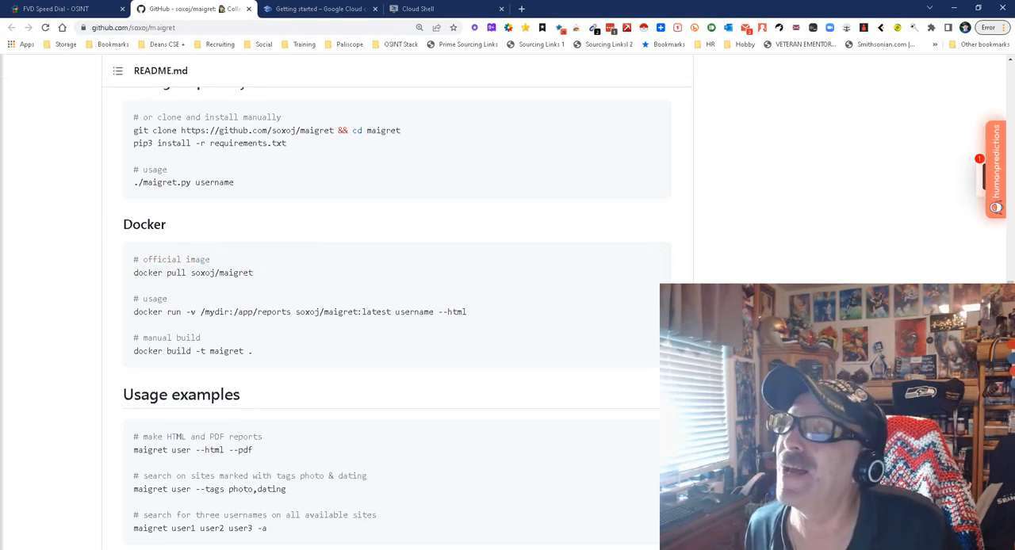
click(318, 9)
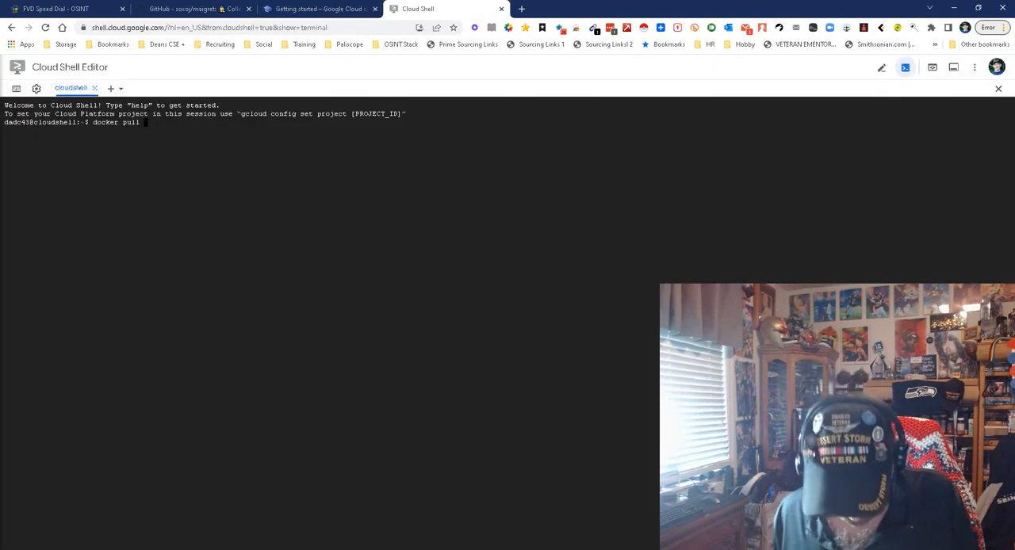
Complete and run docker pull soxoj/maigret to download the image layers.
text(soxoj/mai)
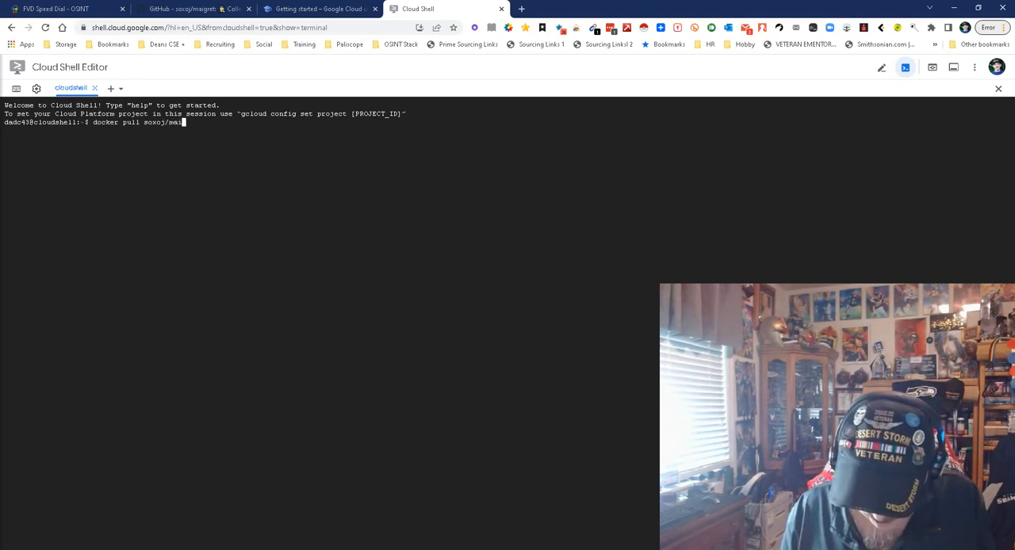
text(gret)
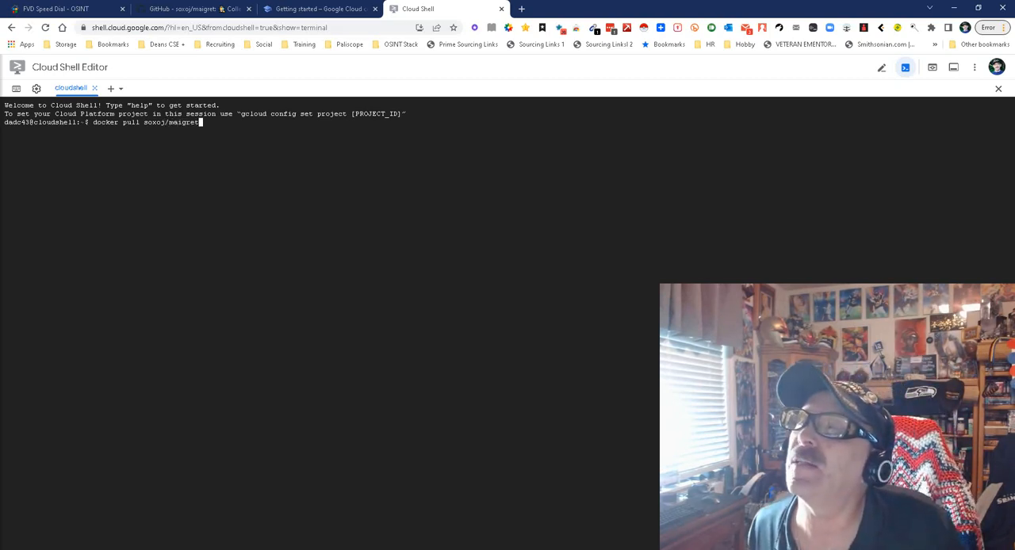
click(190, 10)
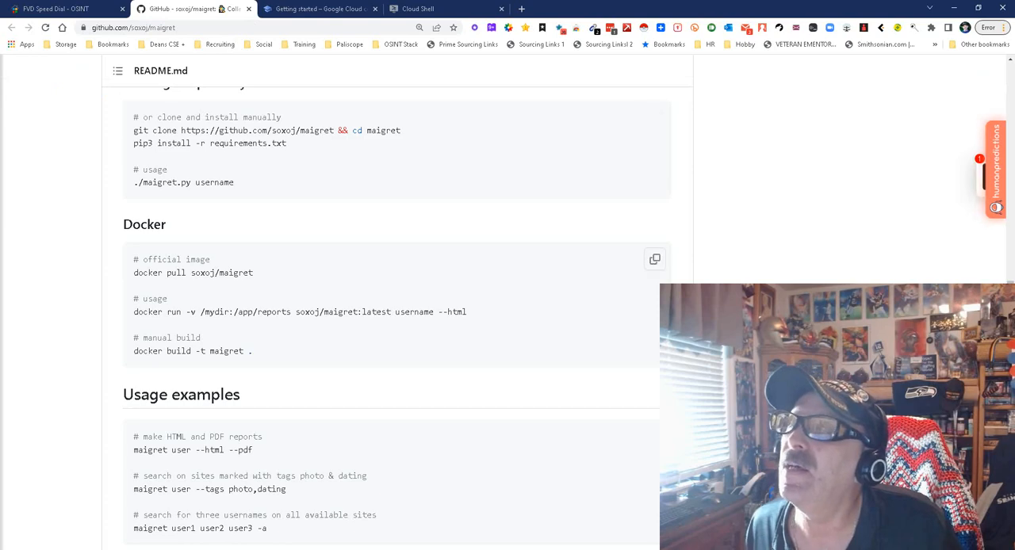
click(448, 9)
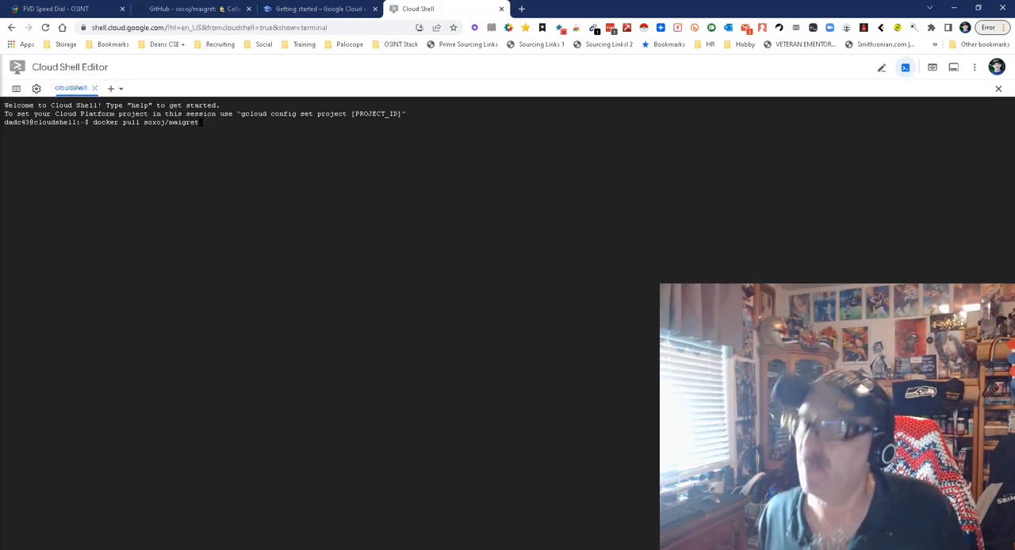
key(Return)
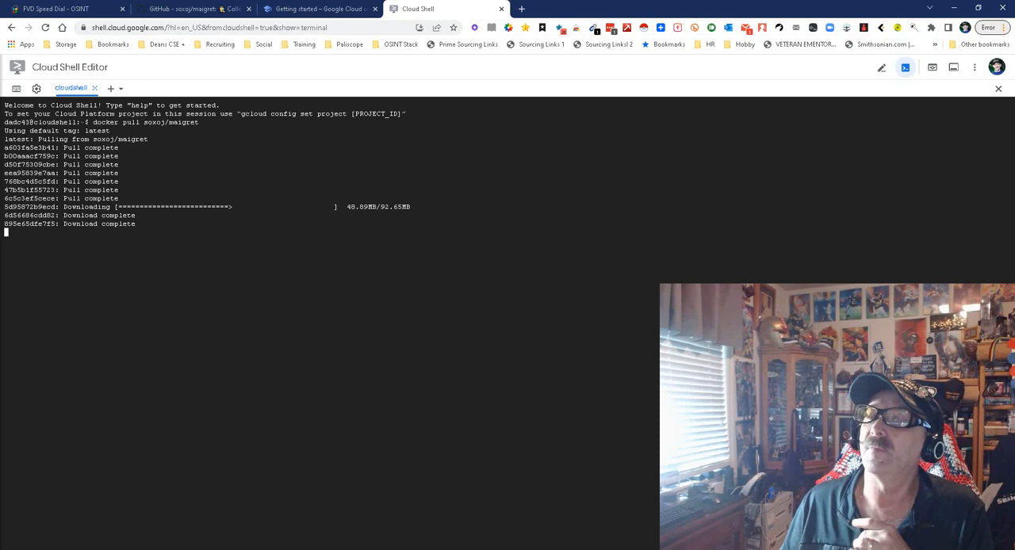
Bring the README's docker run -v /mydir:/app/reports soxoj/maigret:latest usage command into the terminal.
click(190, 10)
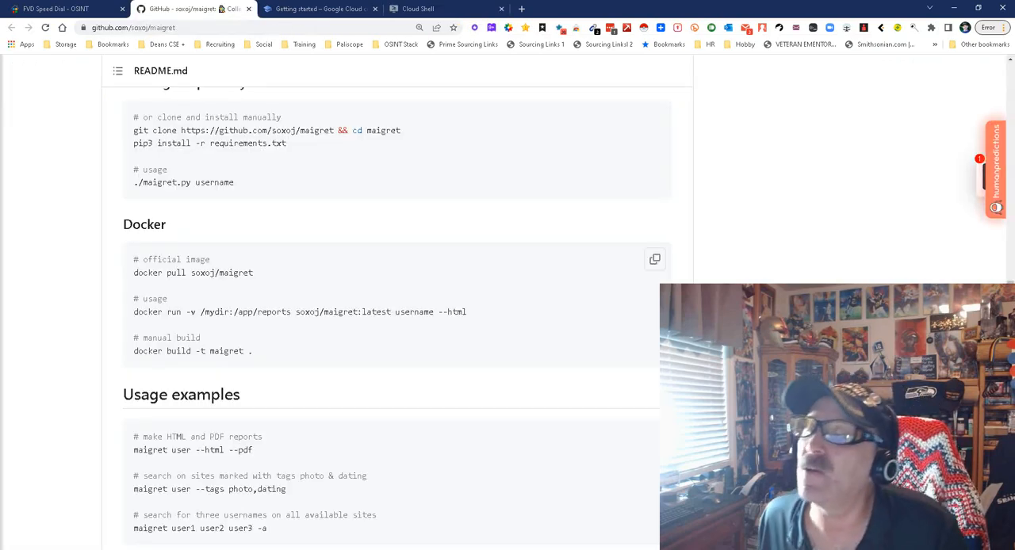
scroll(down, 3)
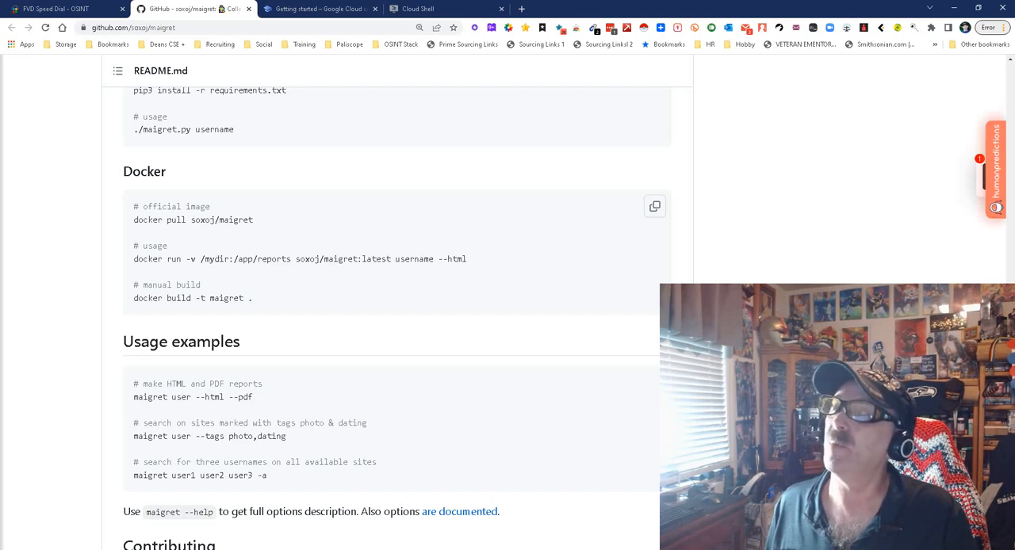
triple_click(300, 259)
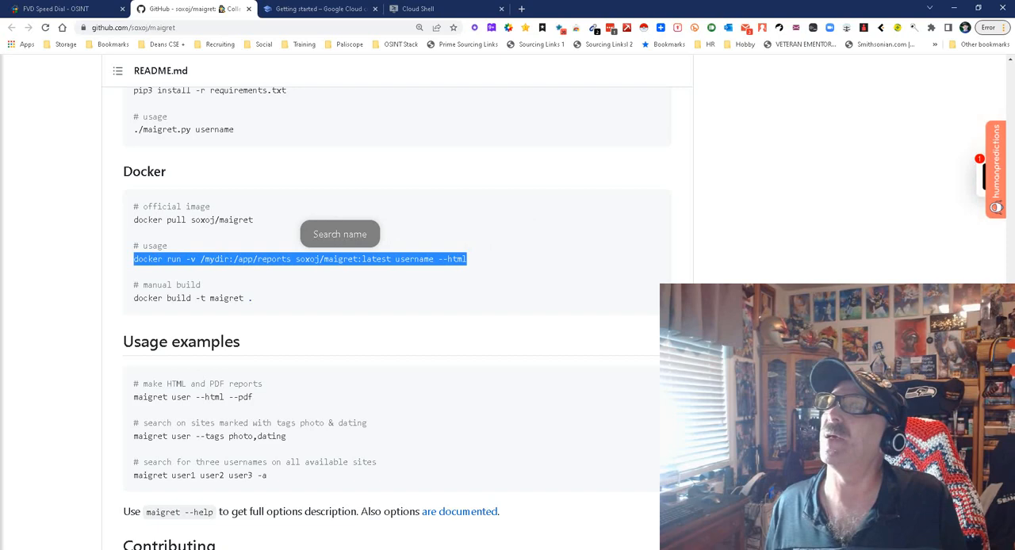
click(444, 9)
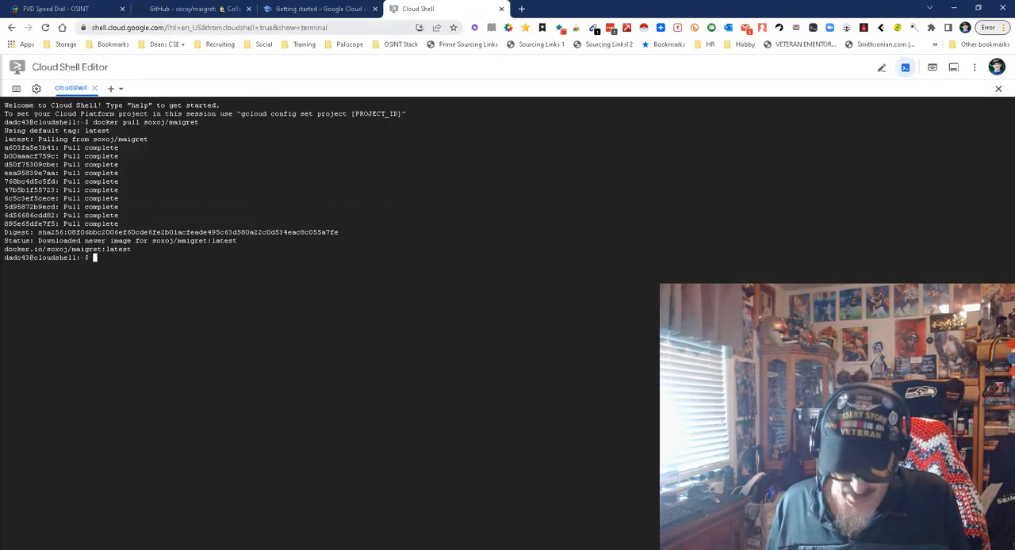
text(docker run -v /mydir:/app/reports soxoj/maigret:latest username --html)
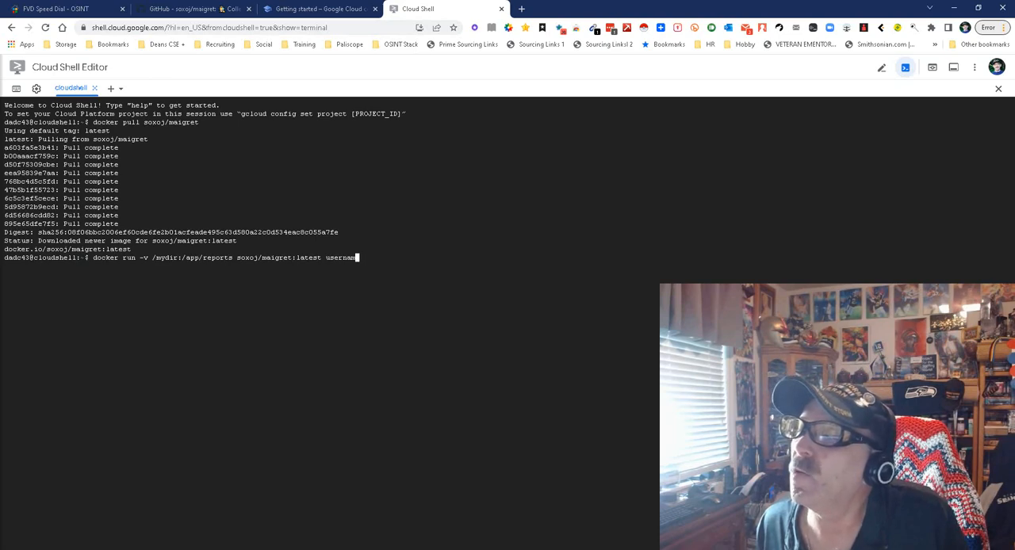
key(Backspace)
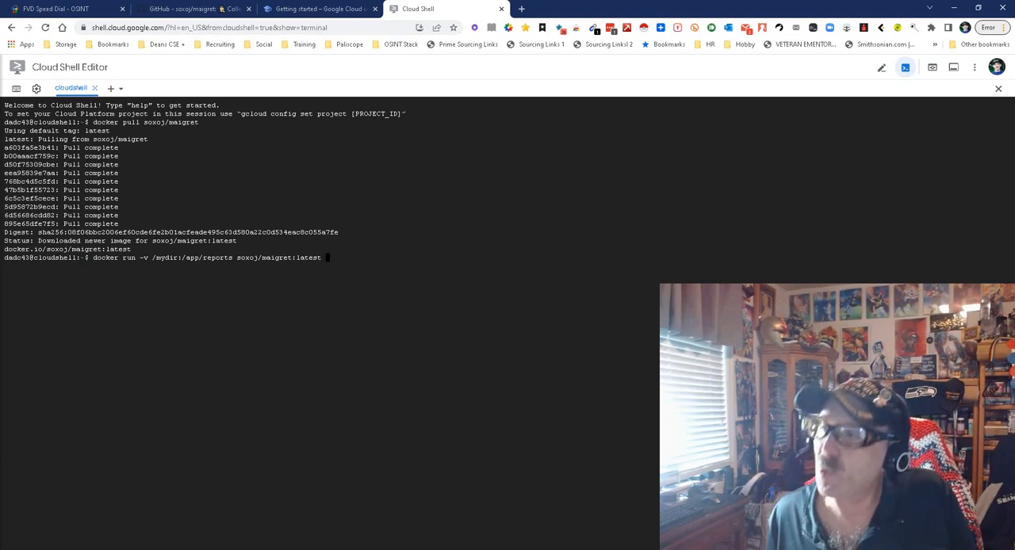
text(star4343)
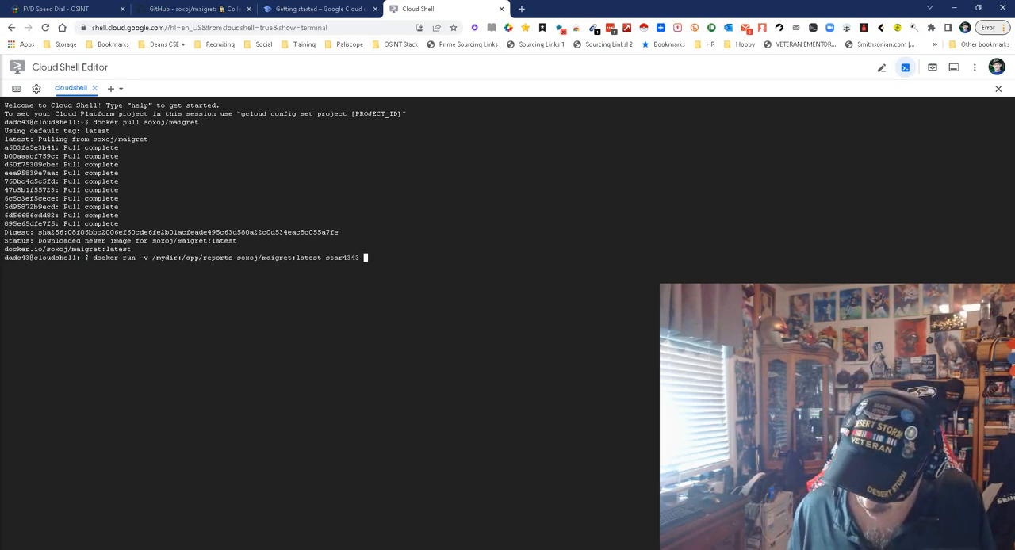
text(--html)
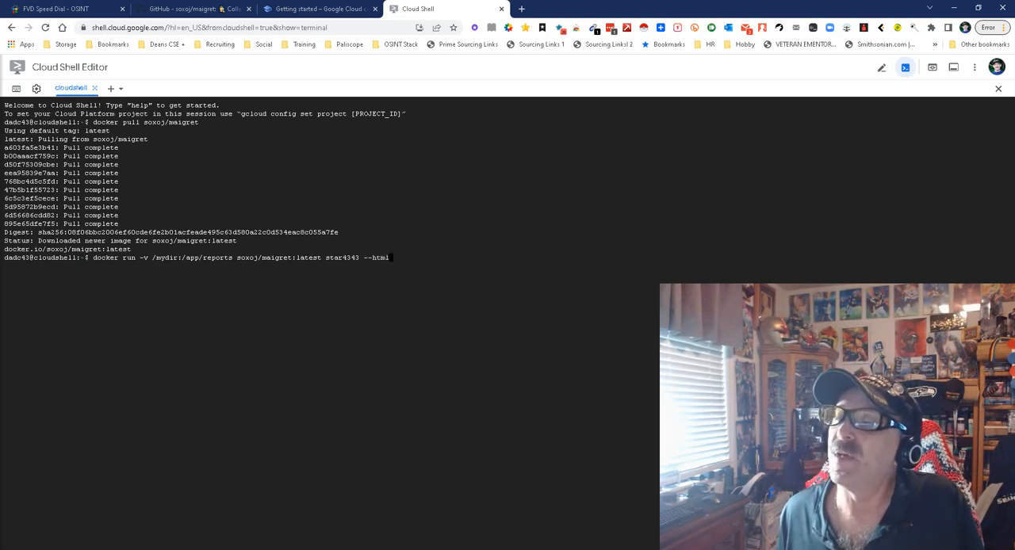
key(Return)
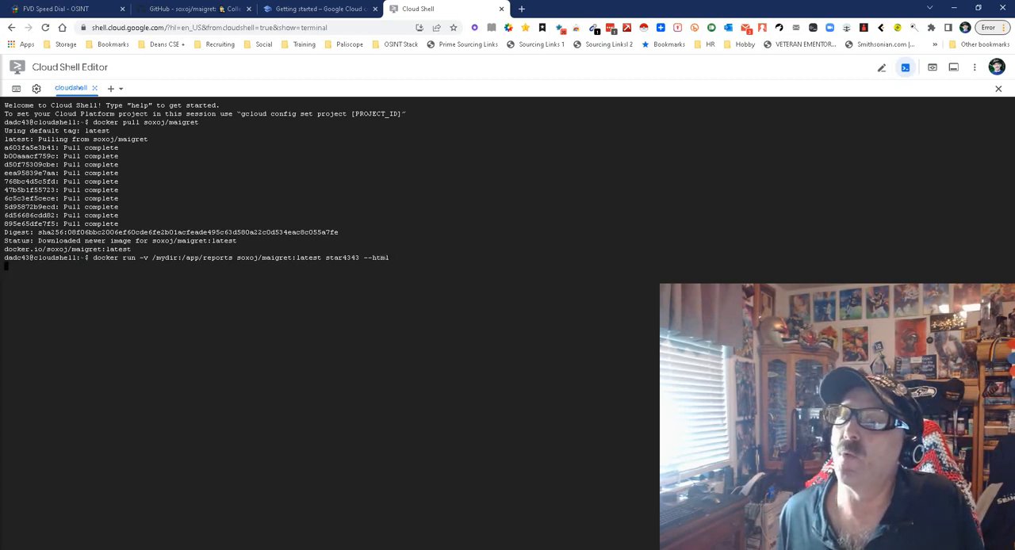
key(Return)
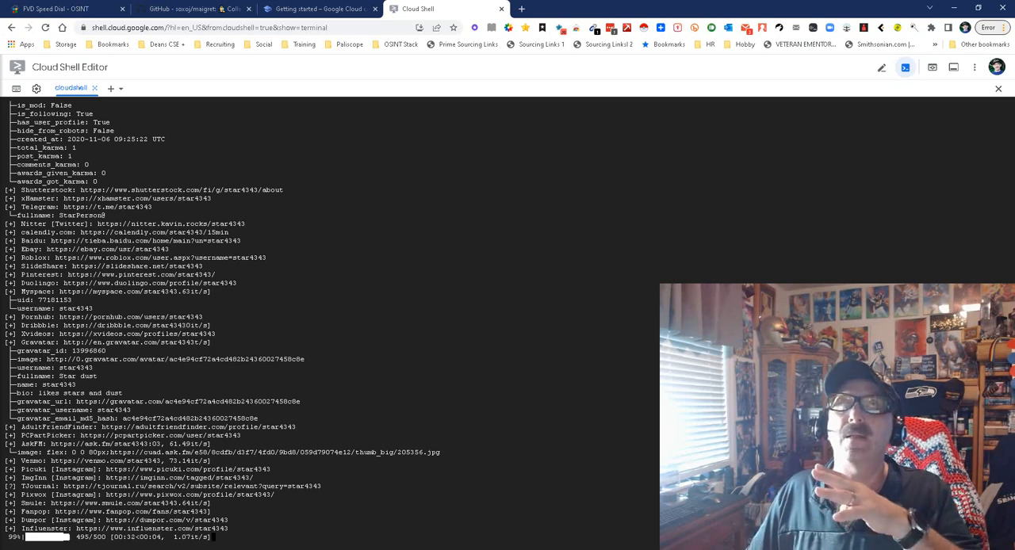
scroll(down, 3)
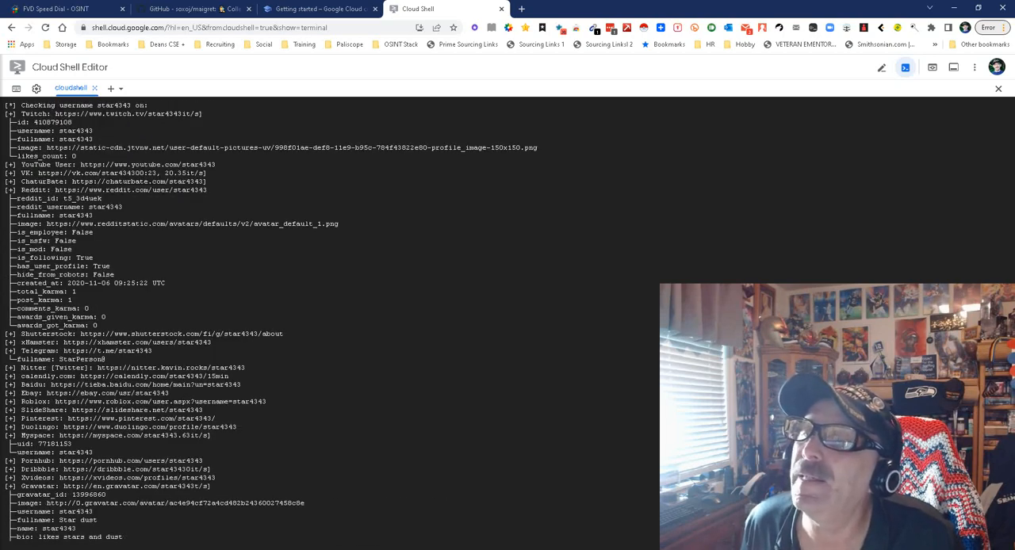
scroll(down, 3)
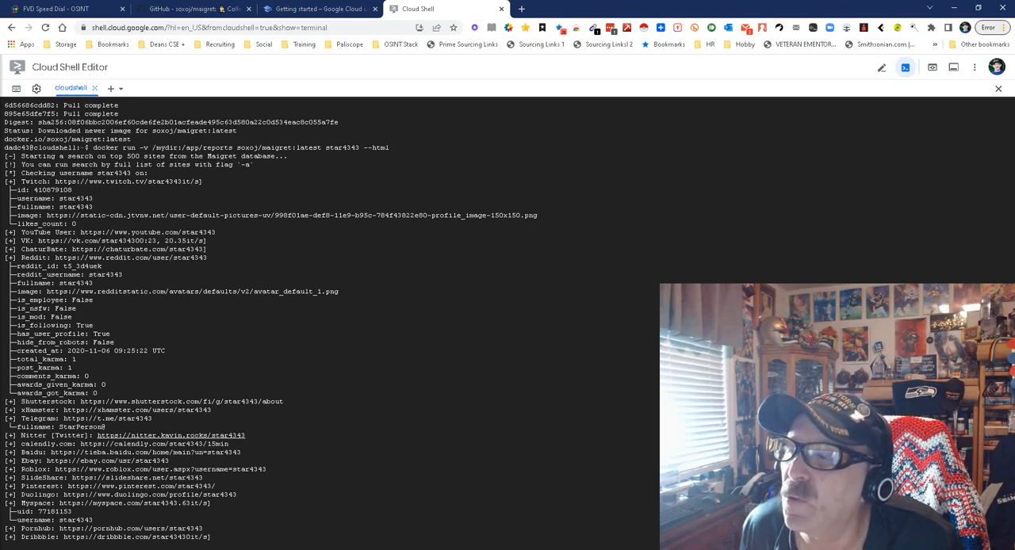
scroll(down, 3)
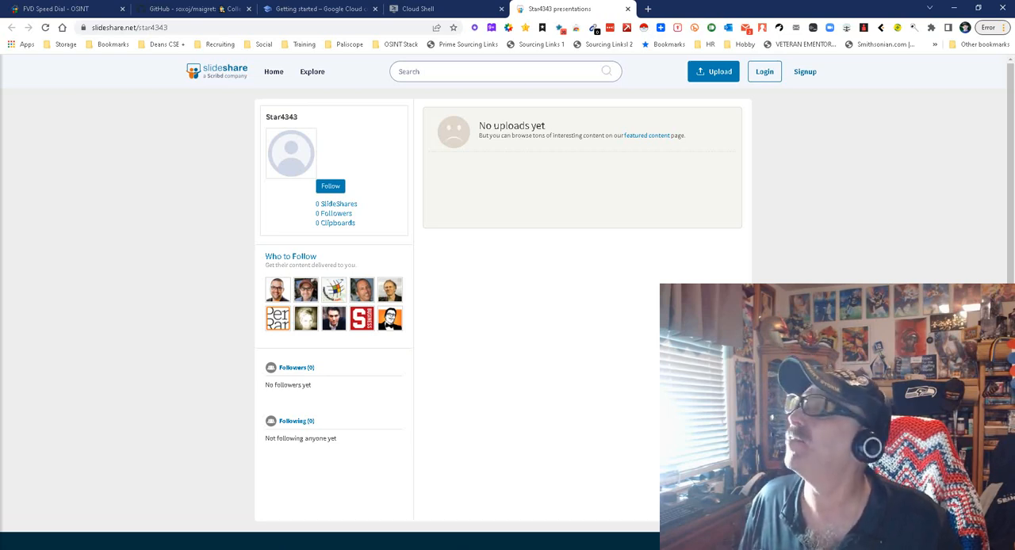
click(764, 72)
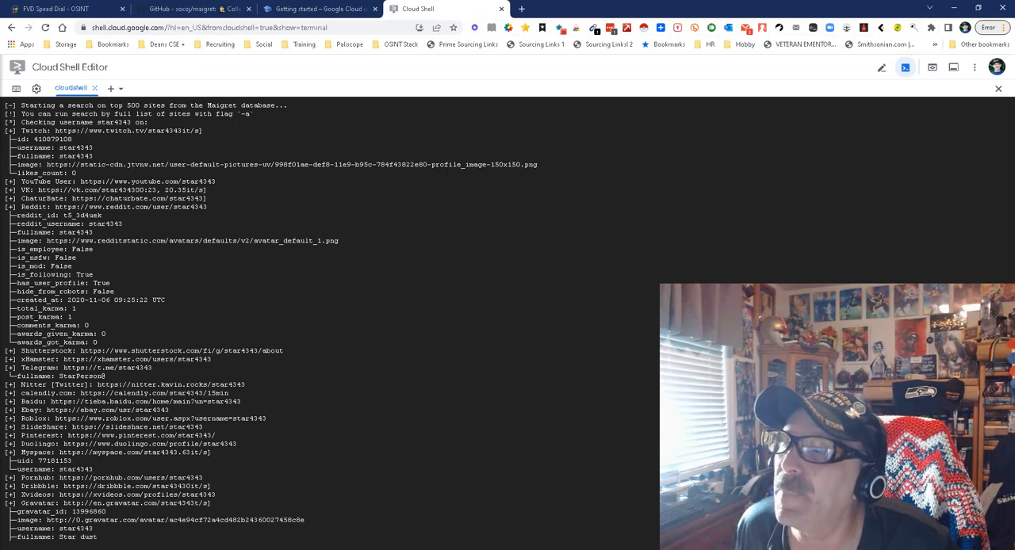
Scroll the terminal through the star4343 search output from the start.
scroll(down, 3)
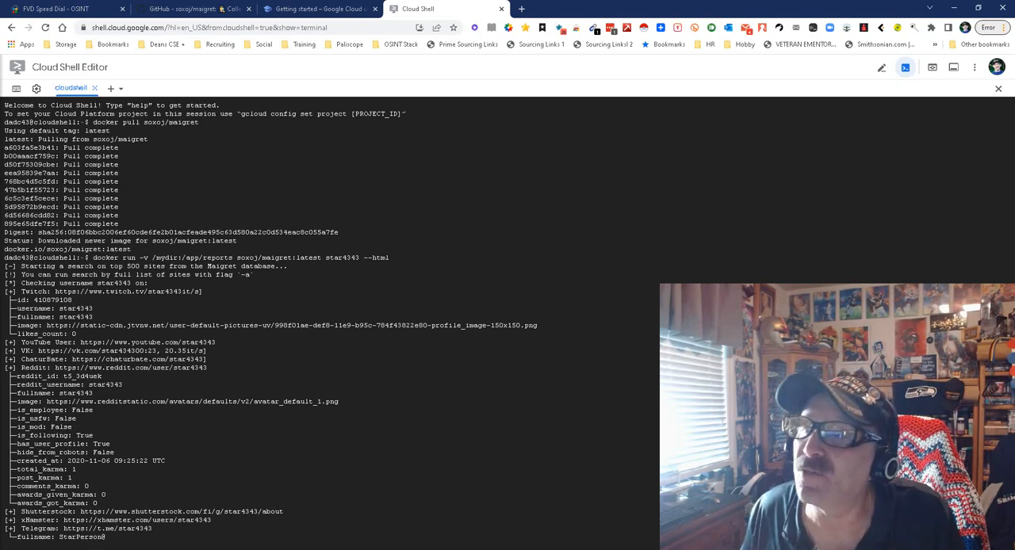
scroll(down, 3)
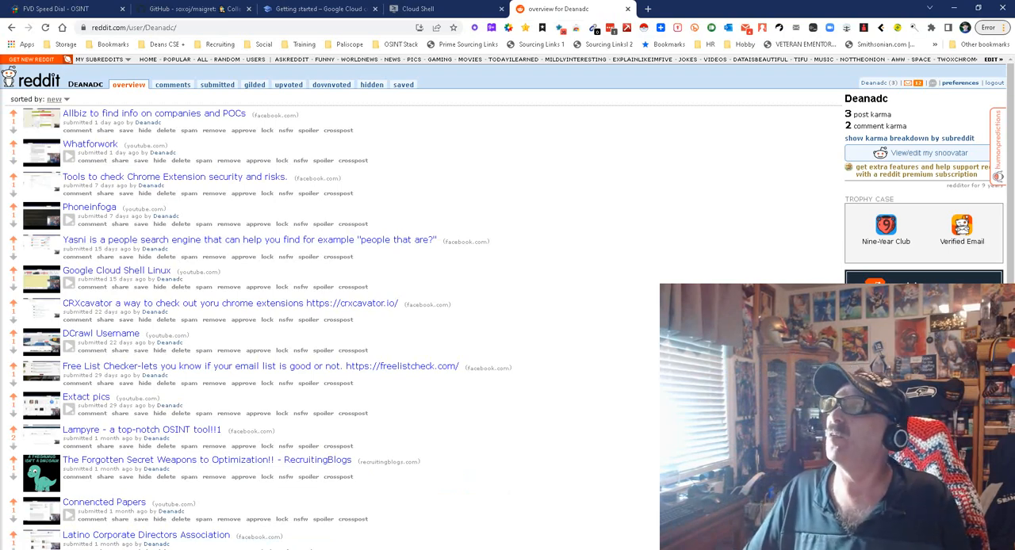
Revisit the Maigret GitHub README via the open tabs and return to the Cloud Shell results.
click(419, 9)
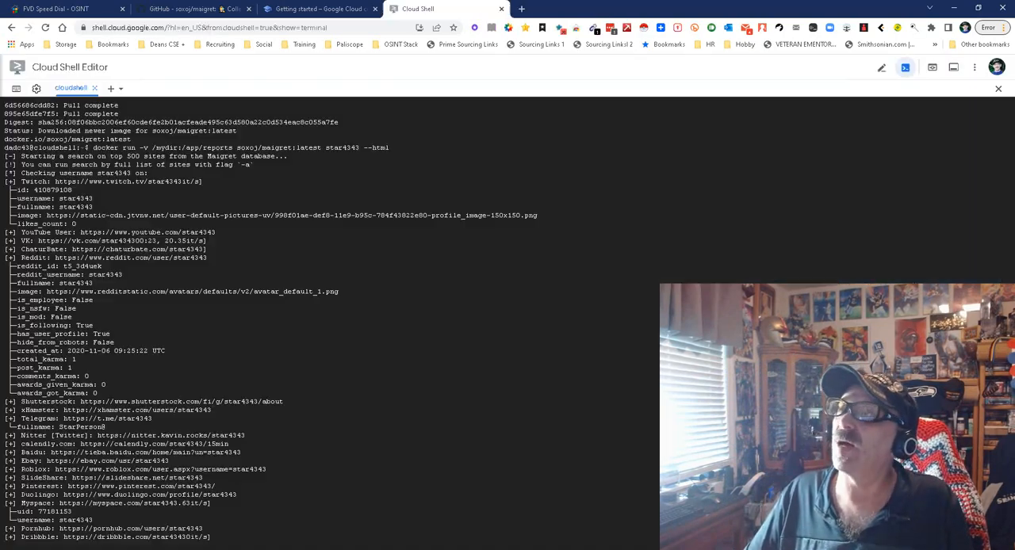
click(317, 9)
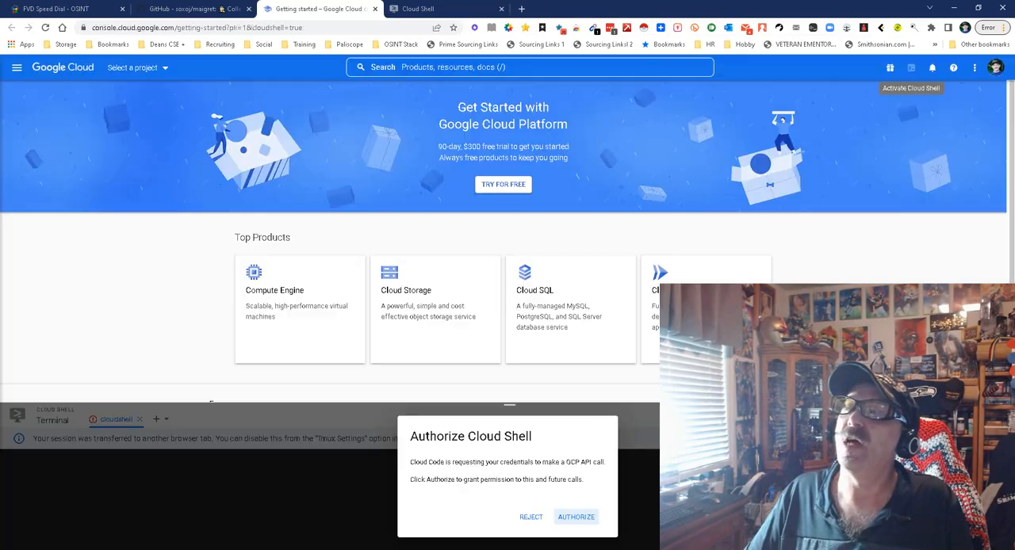
click(190, 10)
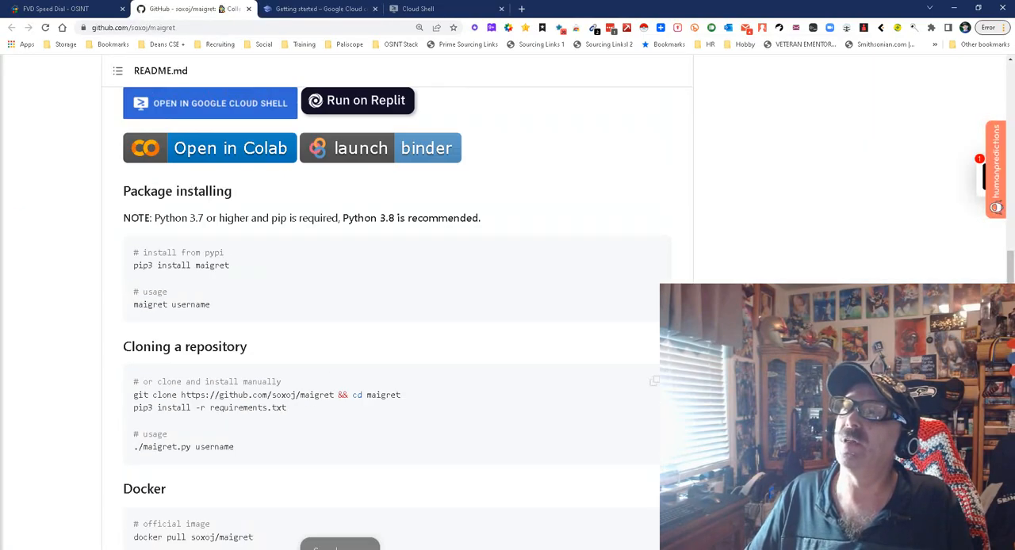
scroll(up, 3)
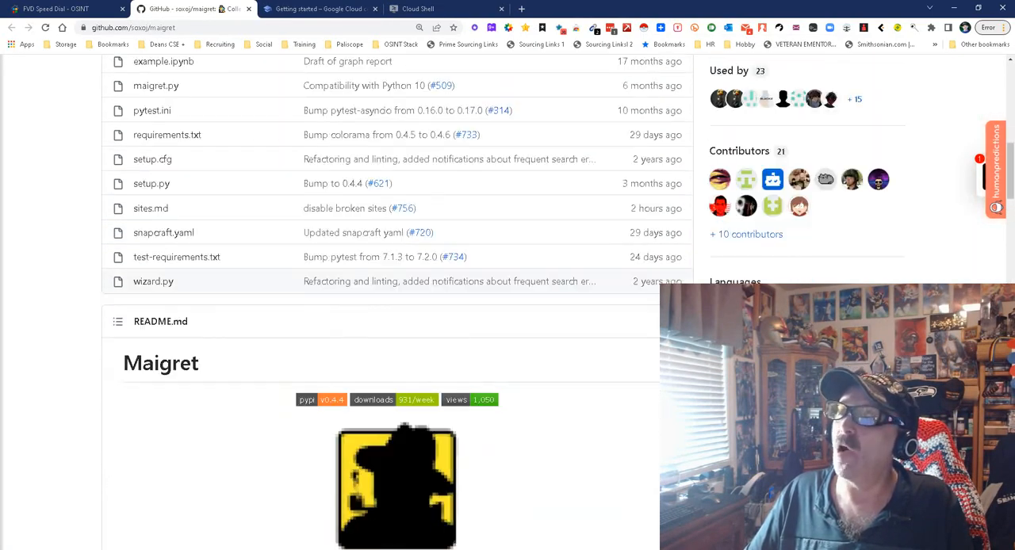
scroll(down, 3)
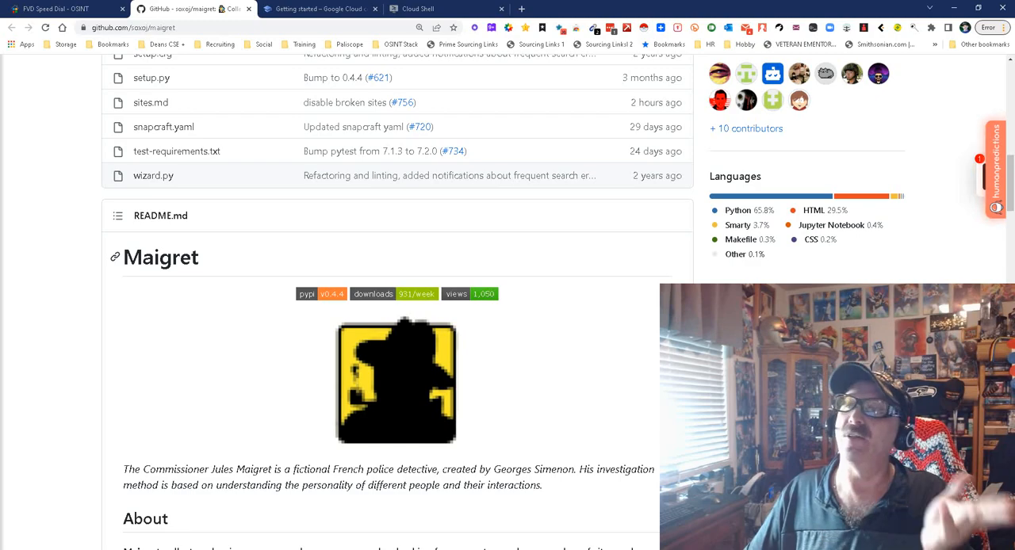
click(429, 9)
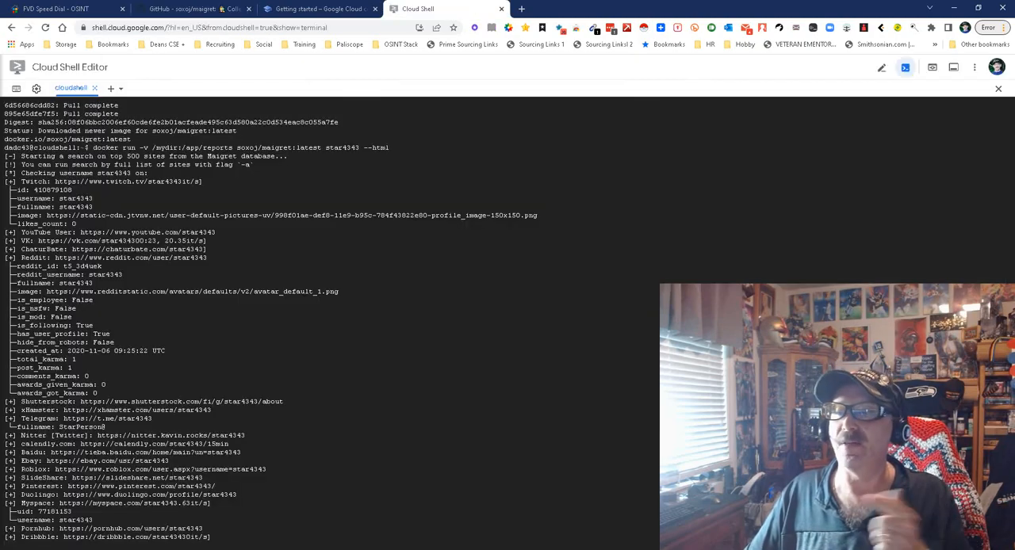